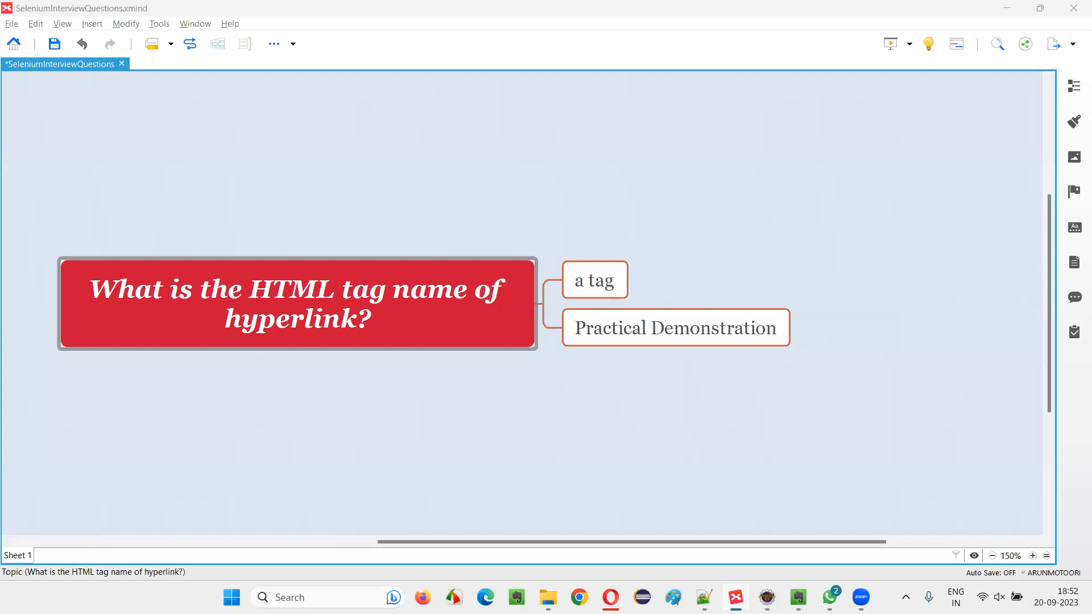
pyautogui.moveTo(778, 152)
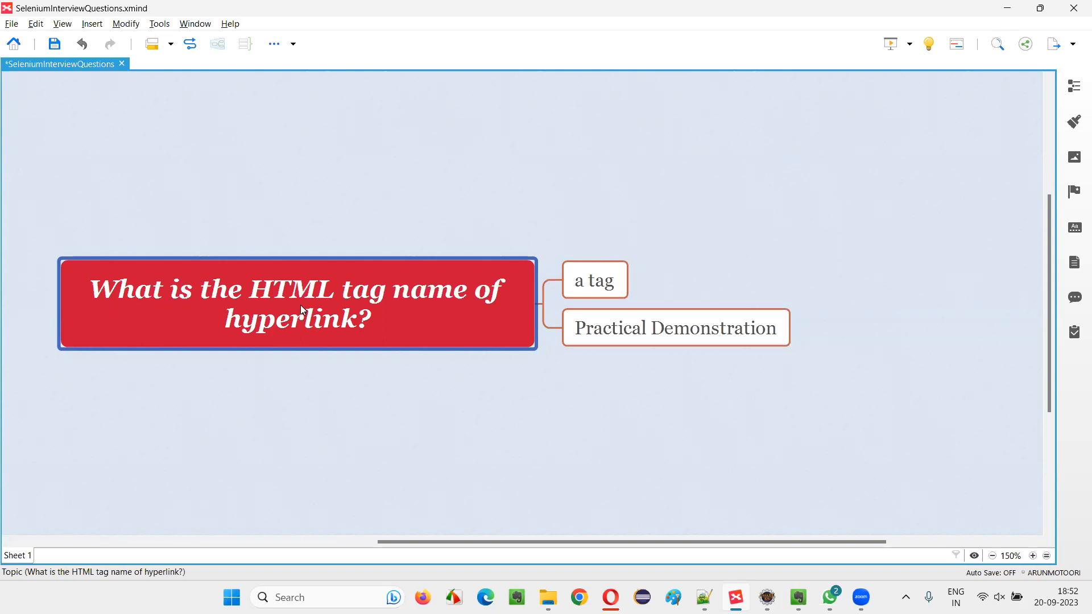
pyautogui.moveTo(472, 308)
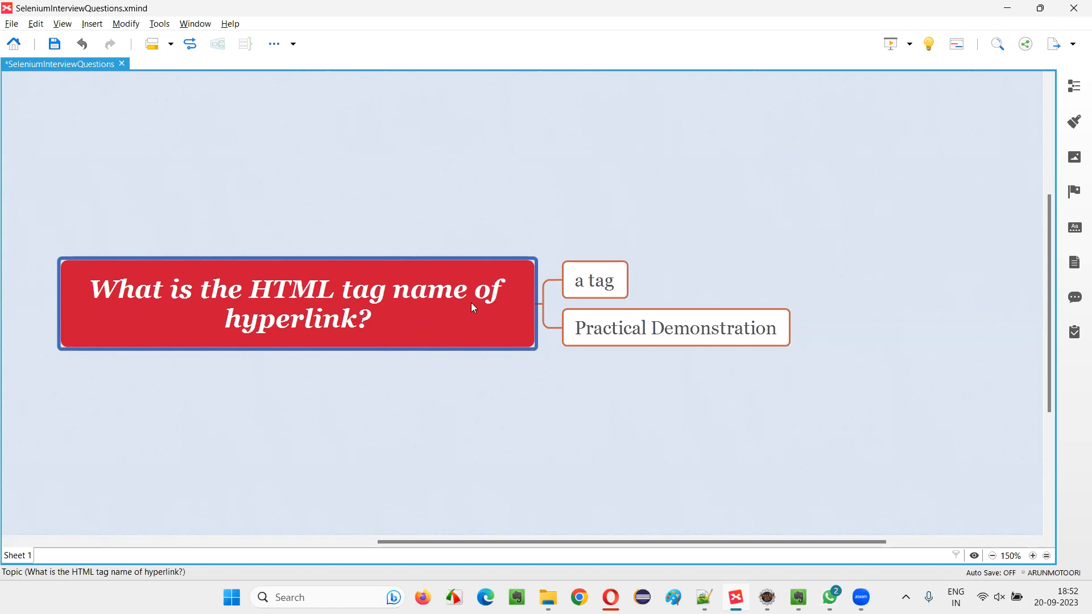
pyautogui.moveTo(355, 346)
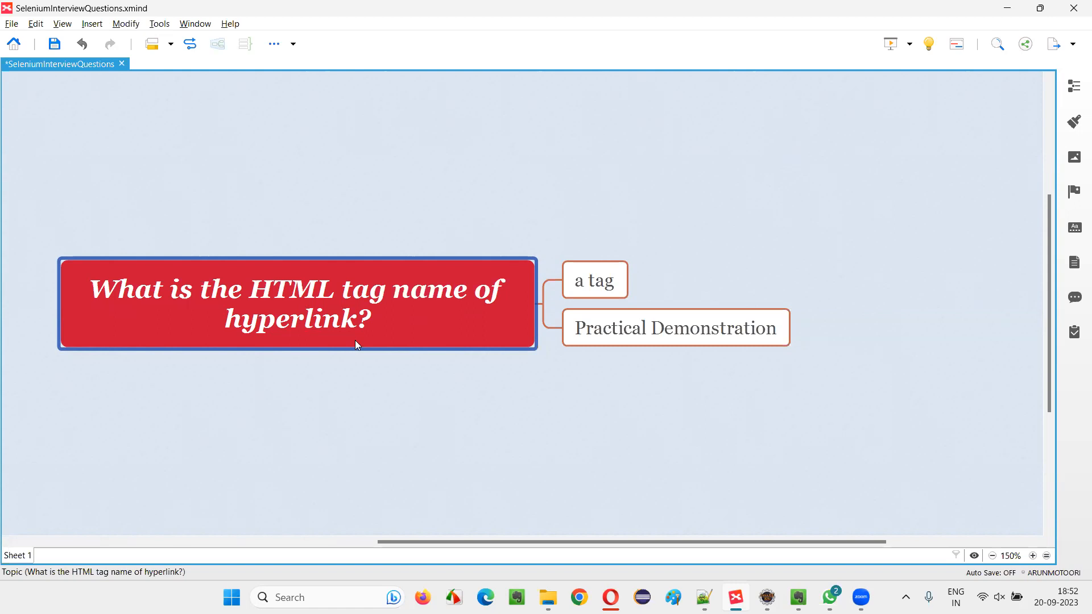
pyautogui.moveTo(348, 348)
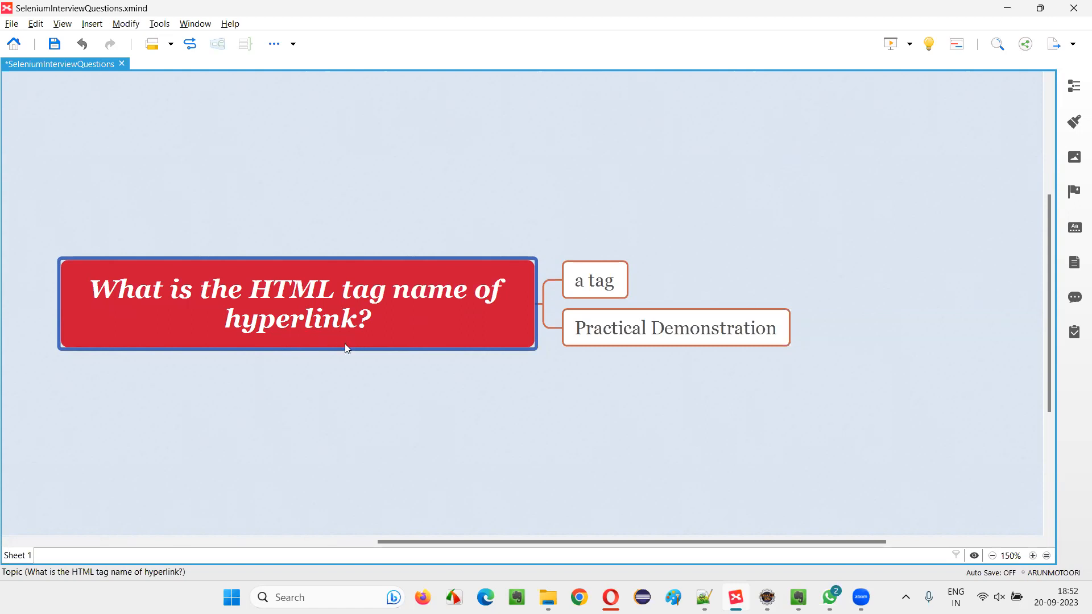
pyautogui.moveTo(351, 342)
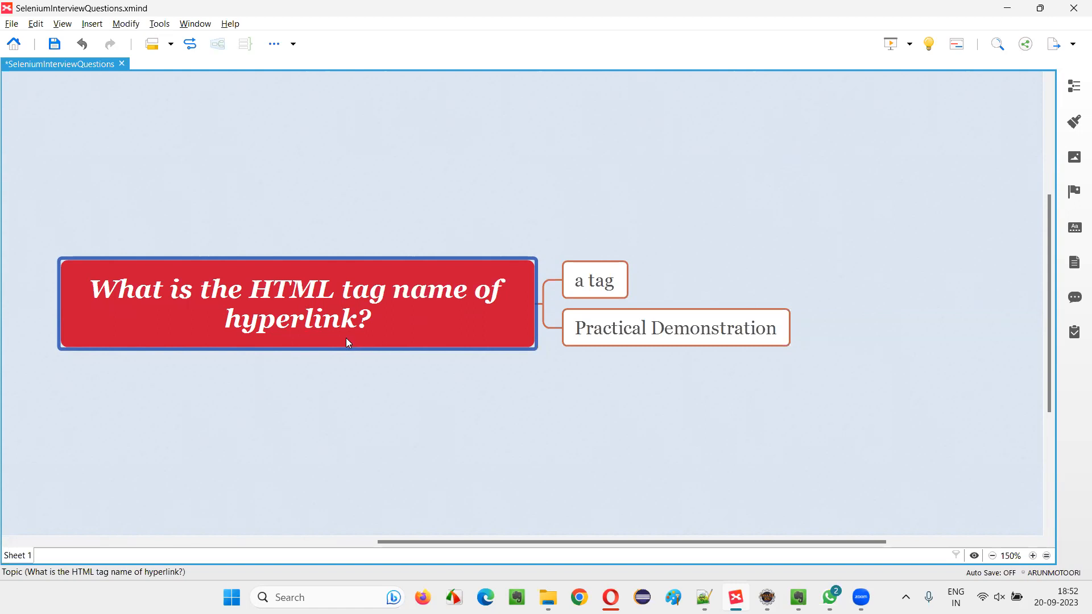
pyautogui.moveTo(348, 340)
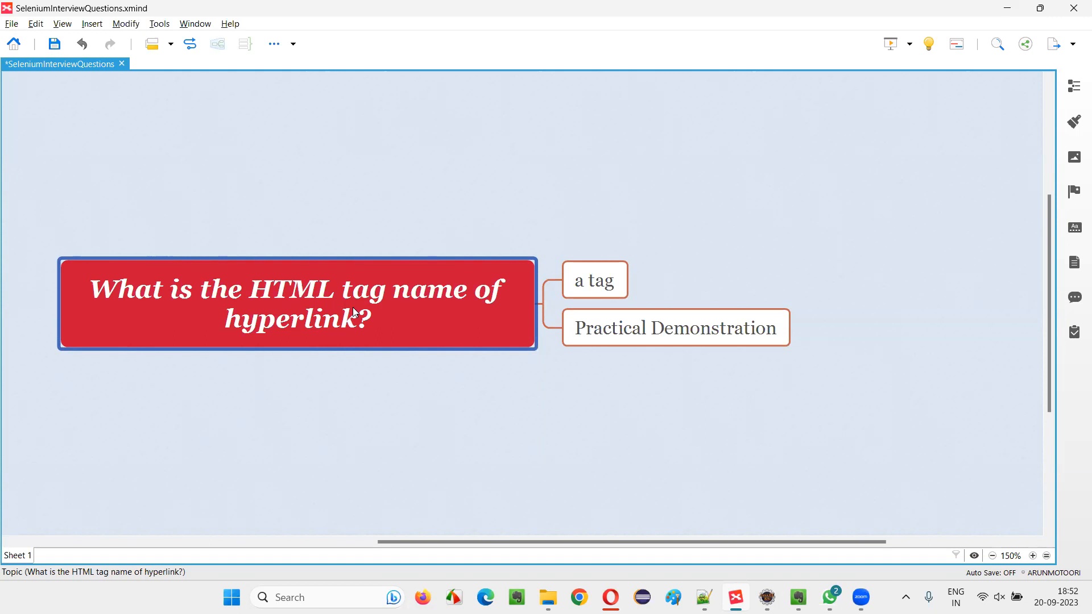
# Select the 'a tag' answer topic, then open the Selenium143 link's context menu on omayo.
pyautogui.click(594, 280)
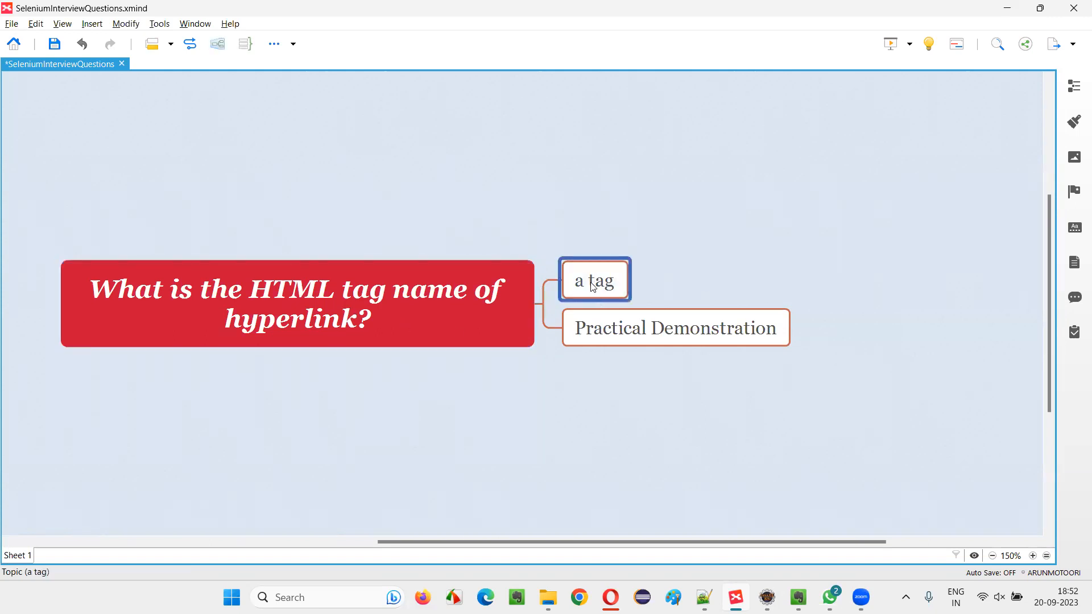
pyautogui.moveTo(589, 291)
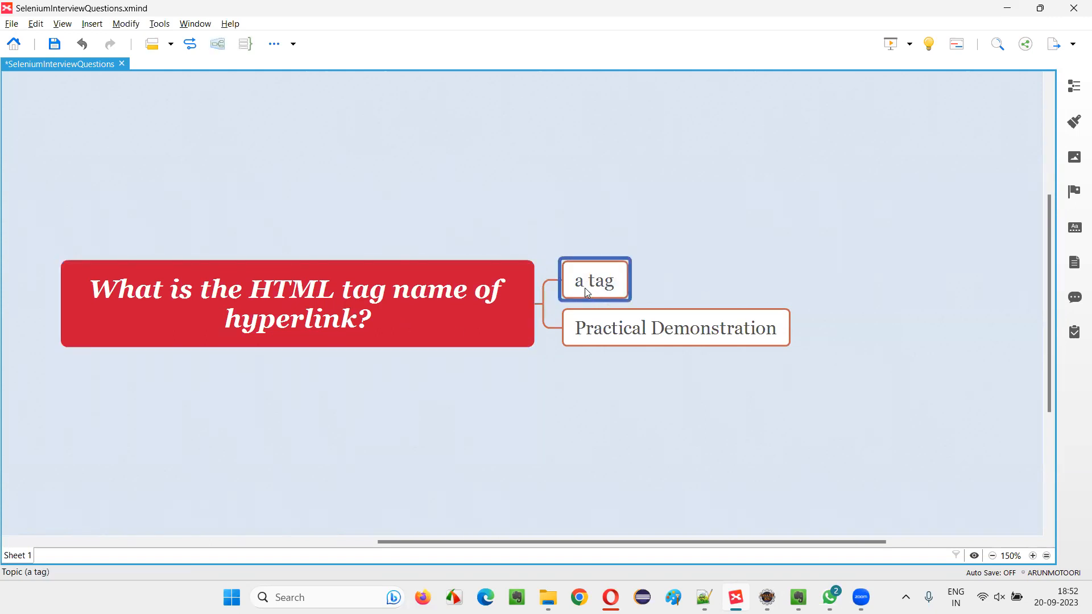
pyautogui.moveTo(636, 351)
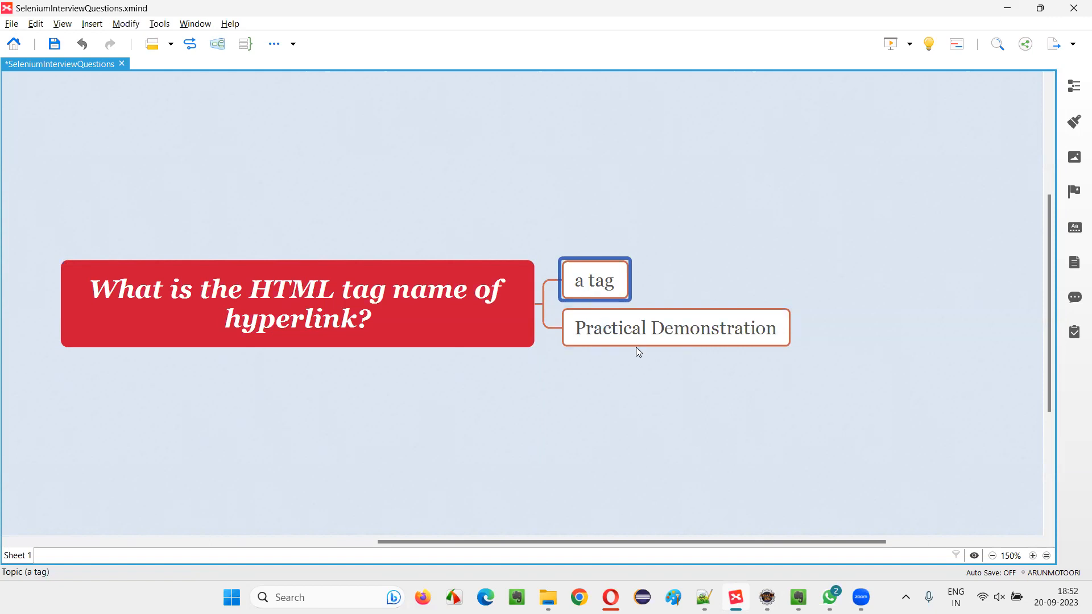
pyautogui.click(674, 328)
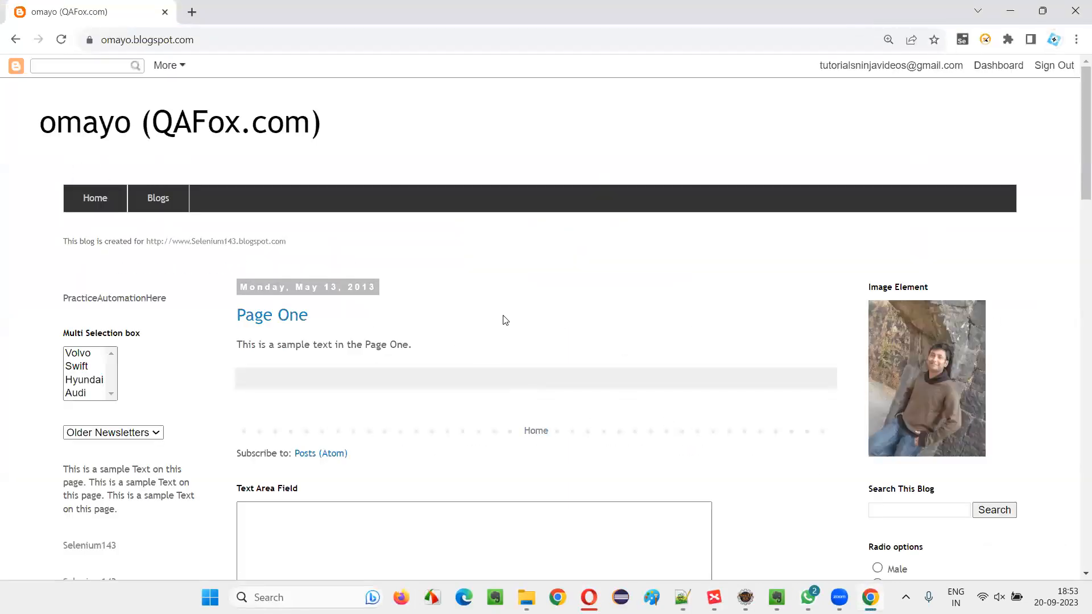
pyautogui.moveTo(260, 196)
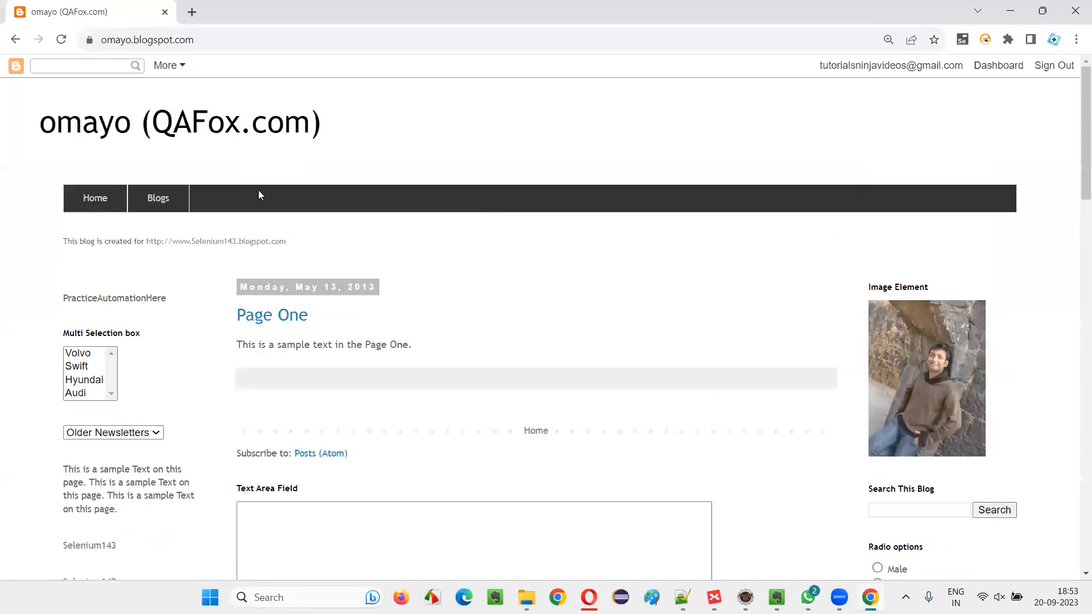
pyautogui.scroll(-3)
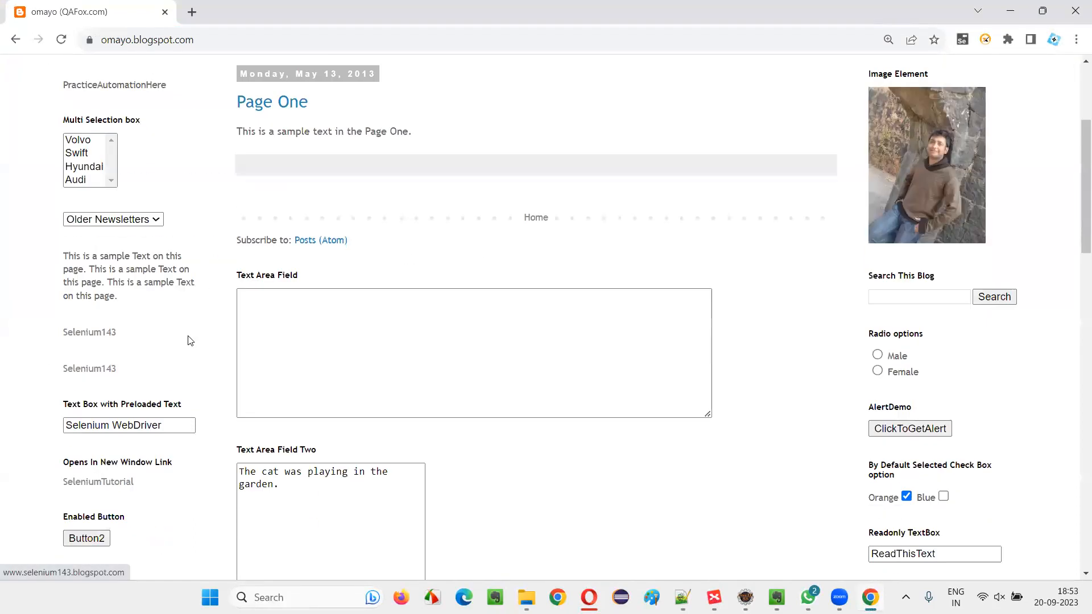
pyautogui.scroll(-3)
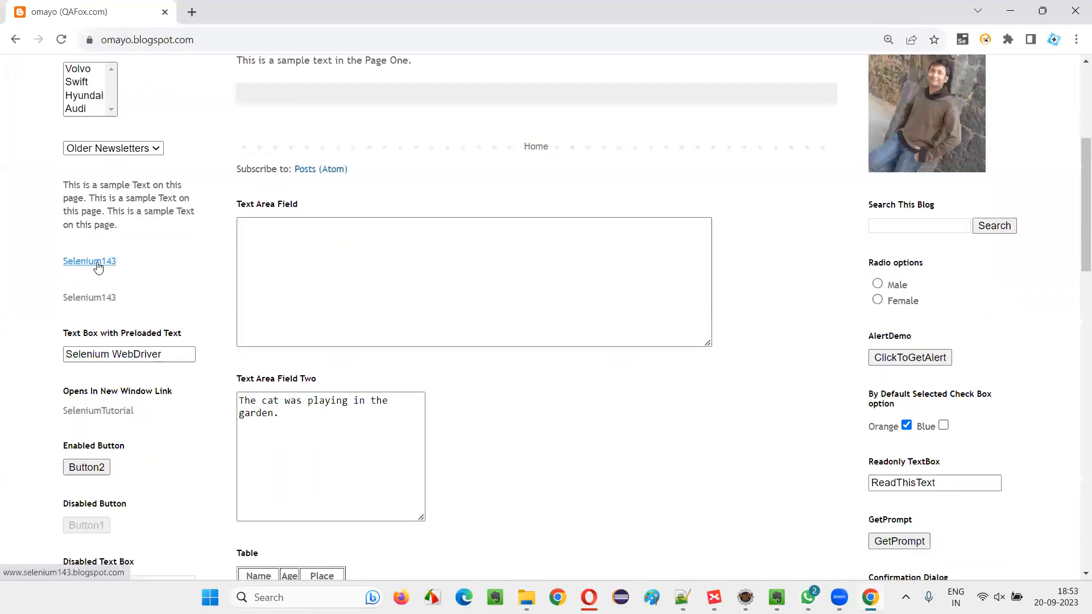
pyautogui.rightClick(90, 260)
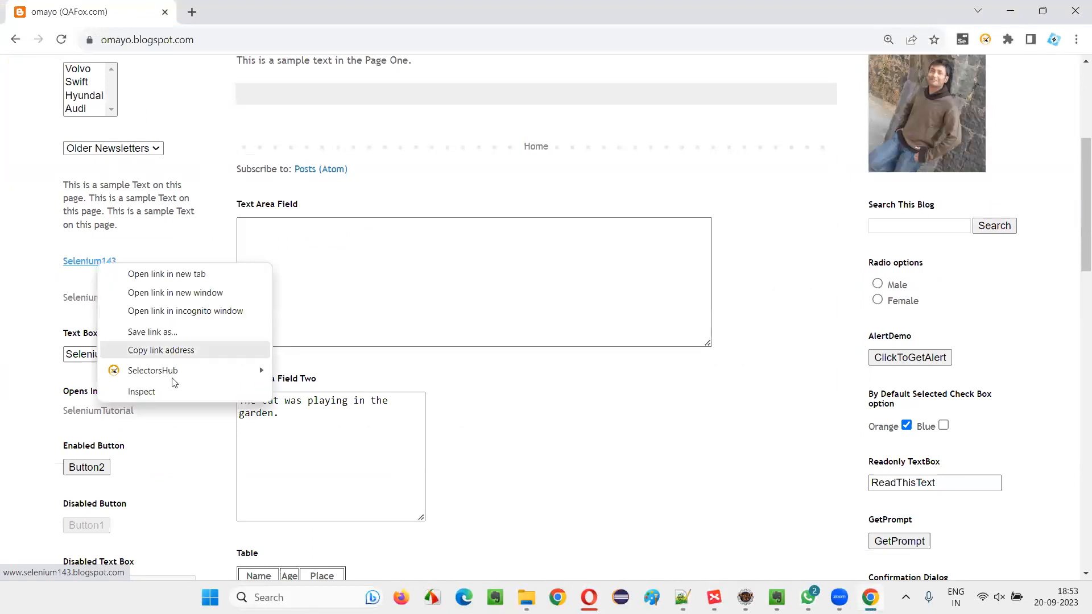
# Inspect the Selenium143 link to show its a tag with id link1 in Elements.
pyautogui.click(140, 391)
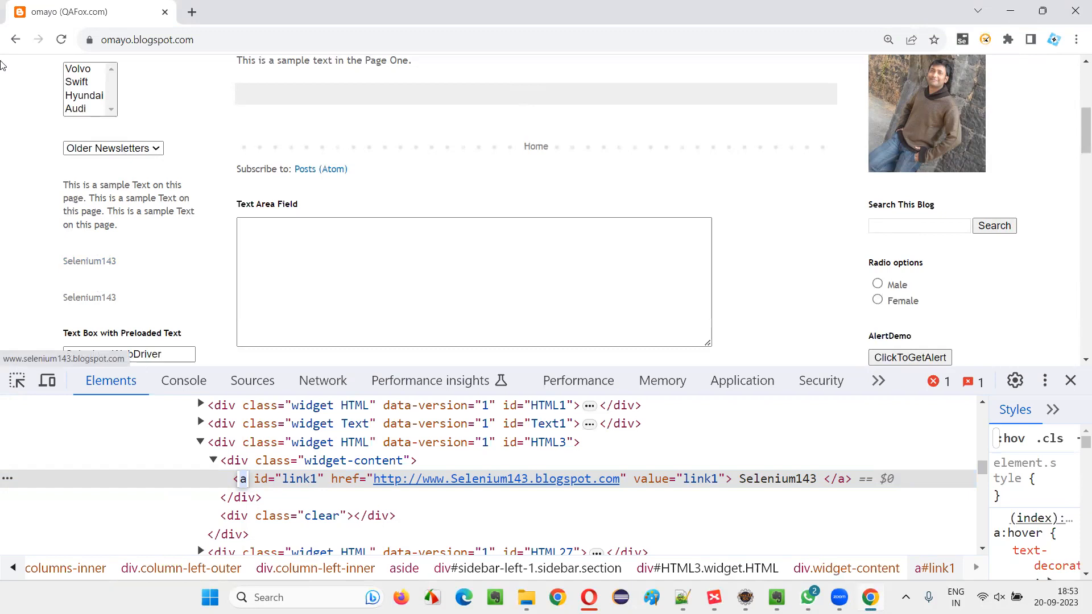
pyautogui.moveTo(243, 478)
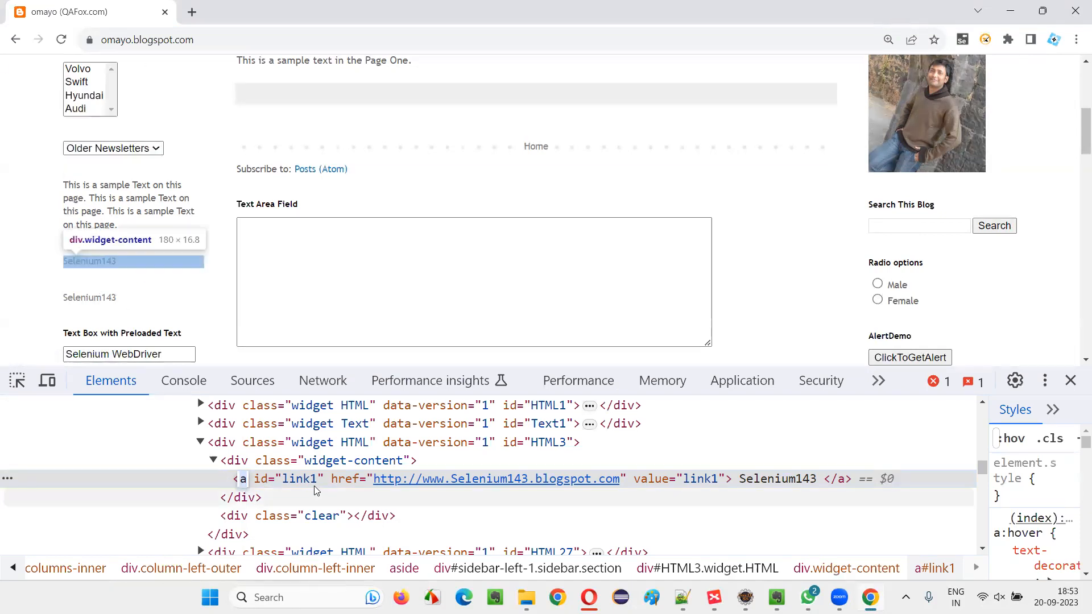
pyautogui.moveTo(143, 291)
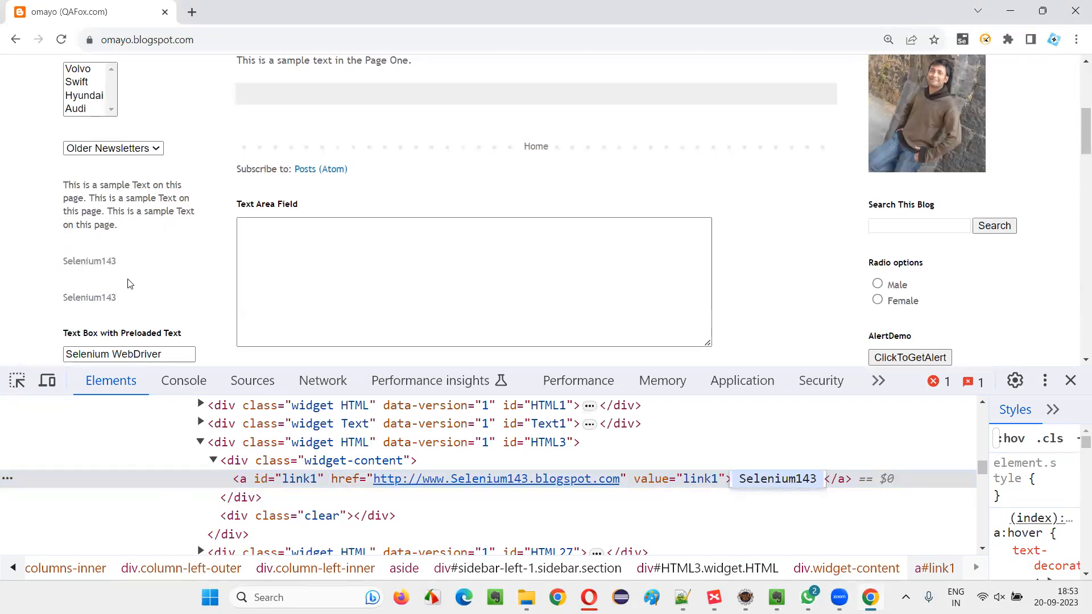
pyautogui.moveTo(583, 306)
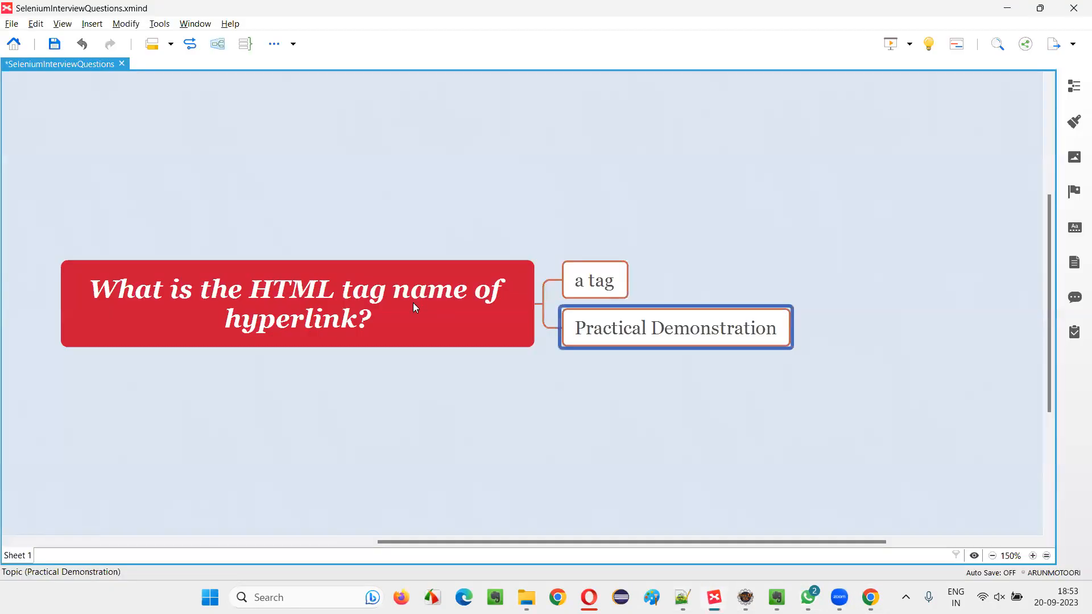
pyautogui.click(295, 304)
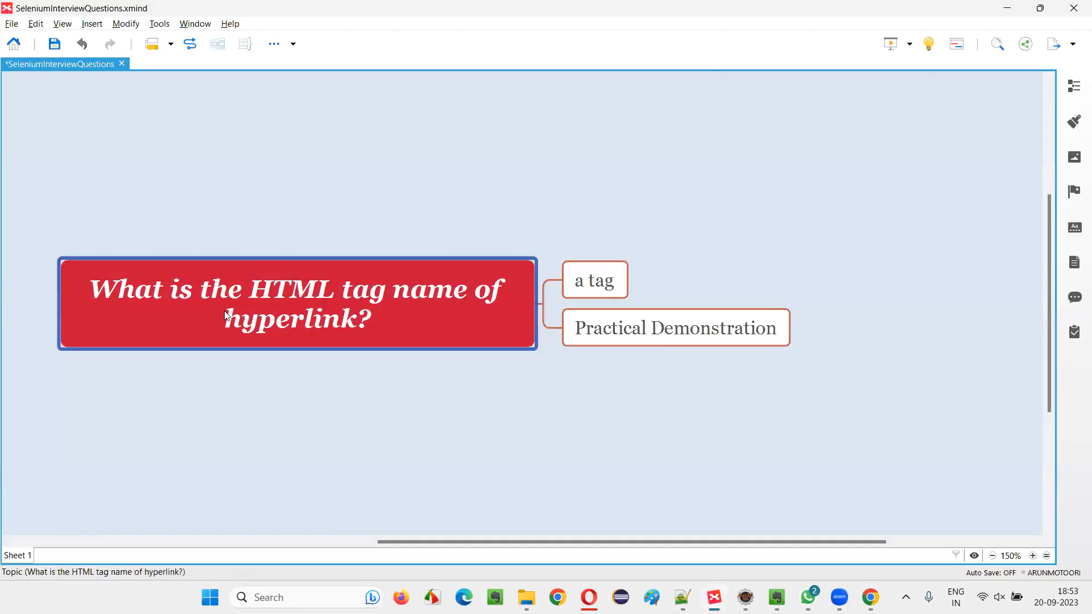
pyautogui.moveTo(359, 347)
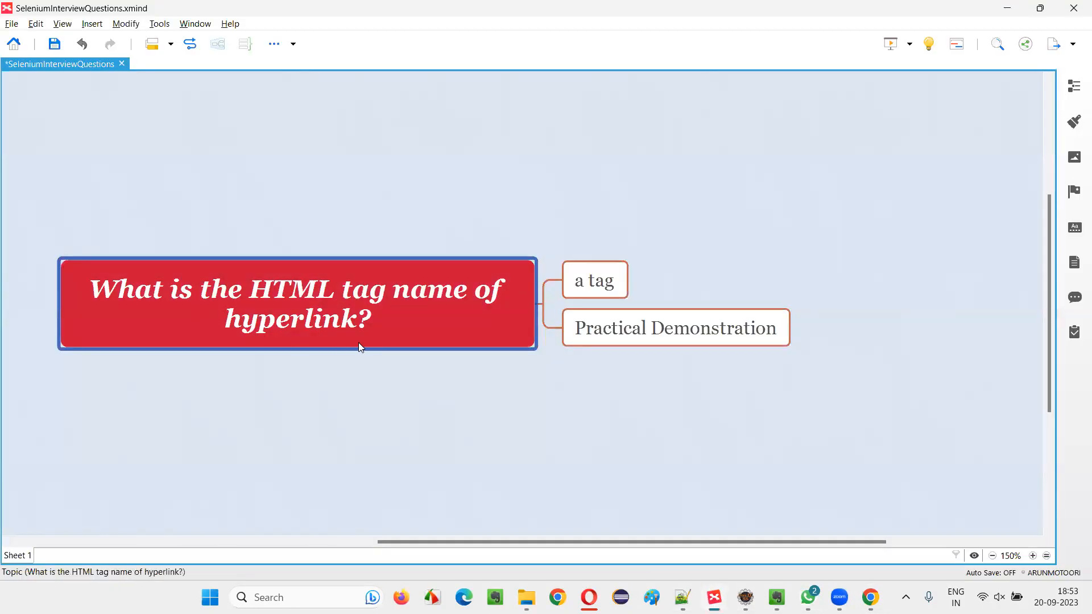
pyautogui.click(593, 280)
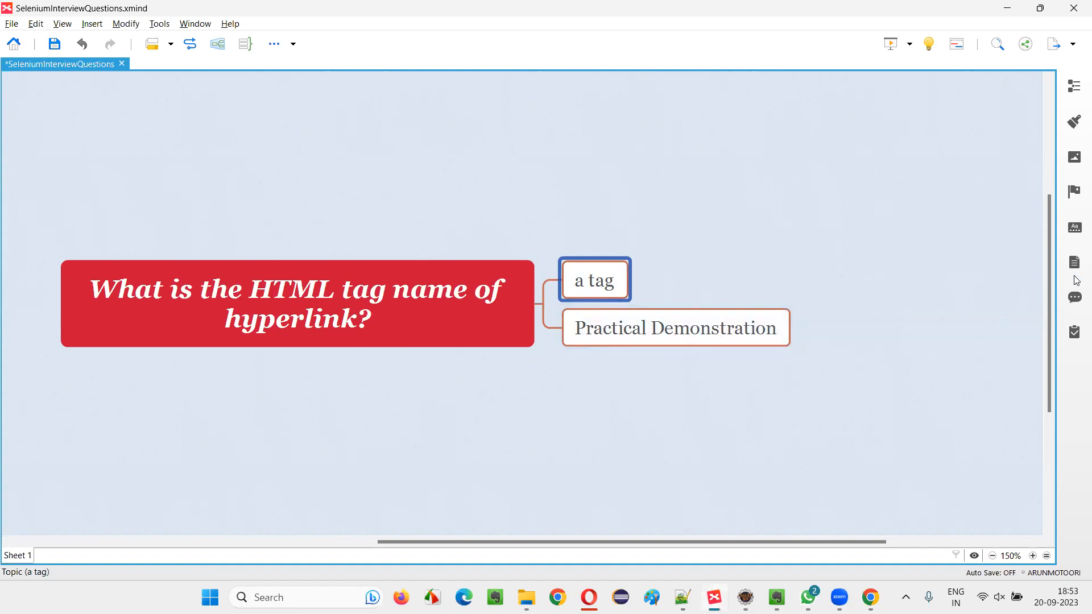
pyautogui.click(674, 328)
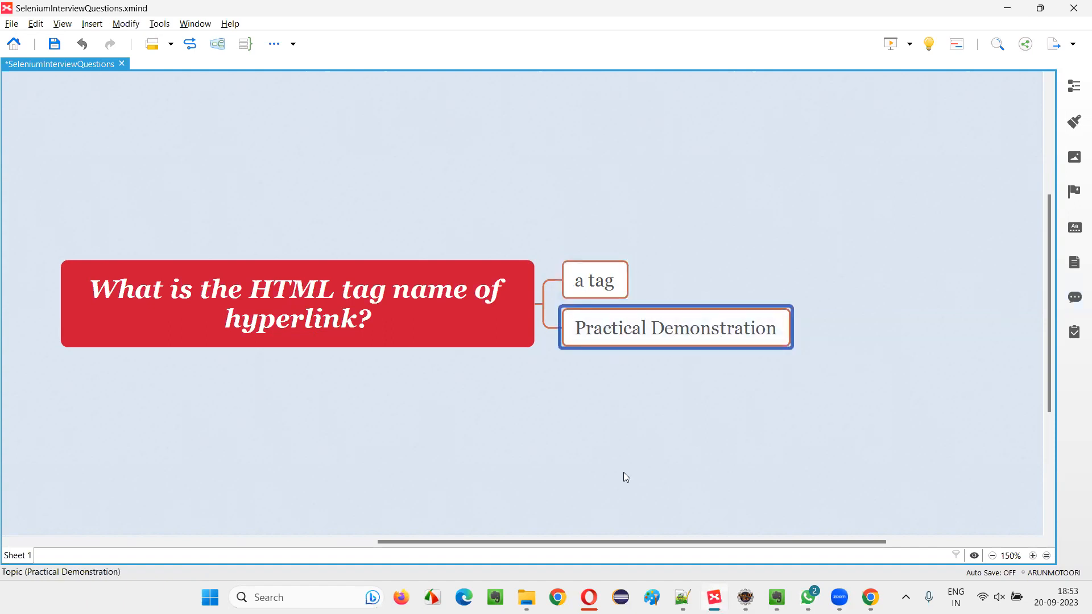